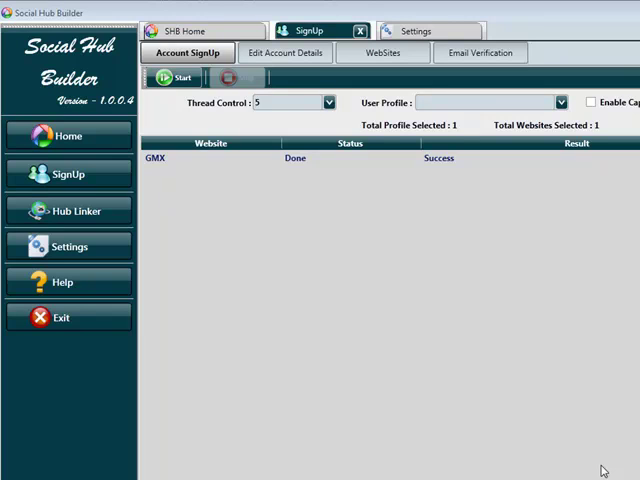
{"action": "mouse_move", "coordinate": [516, 460]}
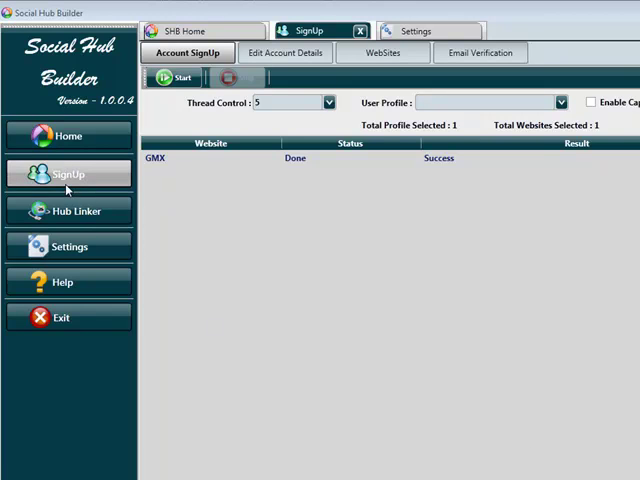
{"action": "mouse_move", "coordinate": [312, 310]}
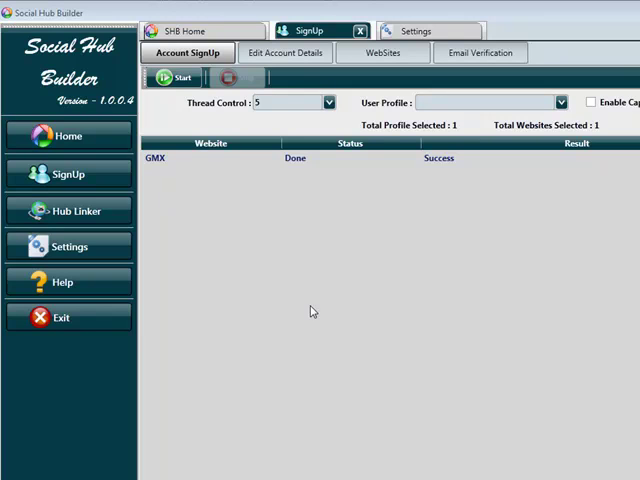
{"action": "left_click", "coordinate": [284, 52]}
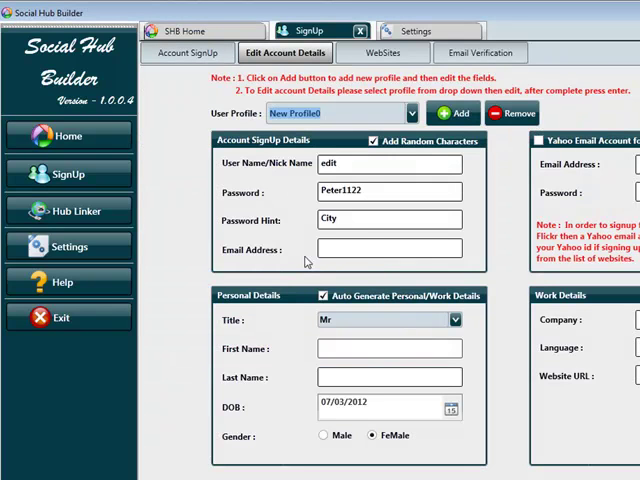
{"action": "mouse_move", "coordinate": [448, 112]}
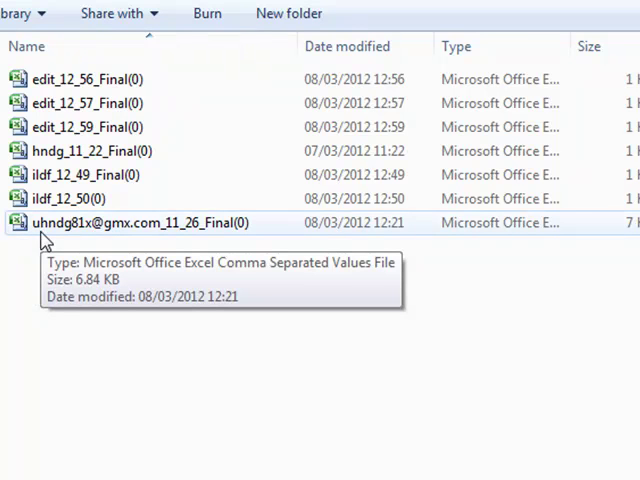
{"action": "mouse_move", "coordinate": [164, 236]}
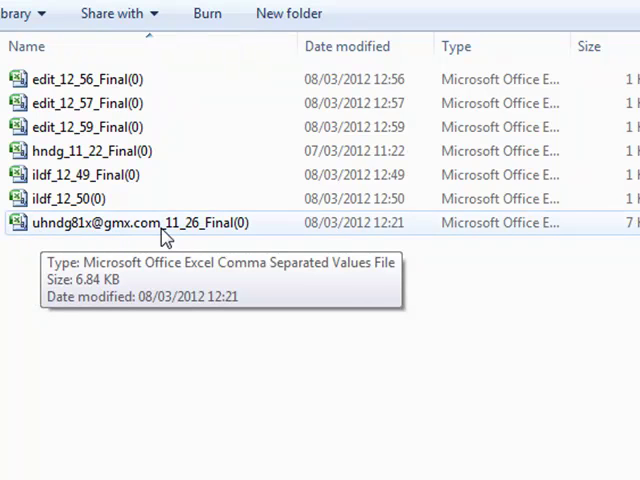
{"action": "mouse_move", "coordinate": [420, 238]}
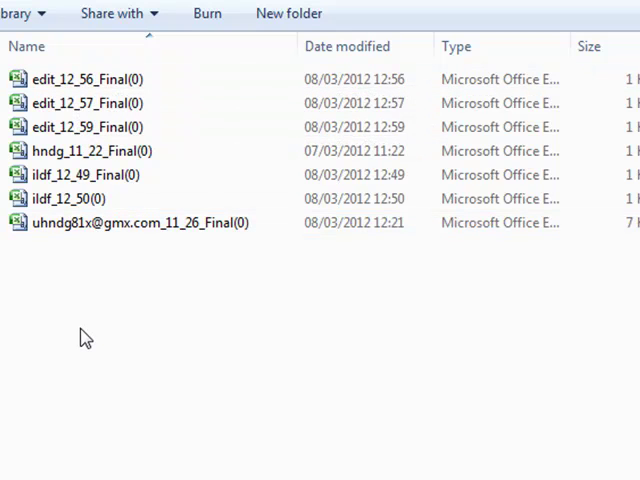
{"action": "mouse_move", "coordinate": [100, 104]}
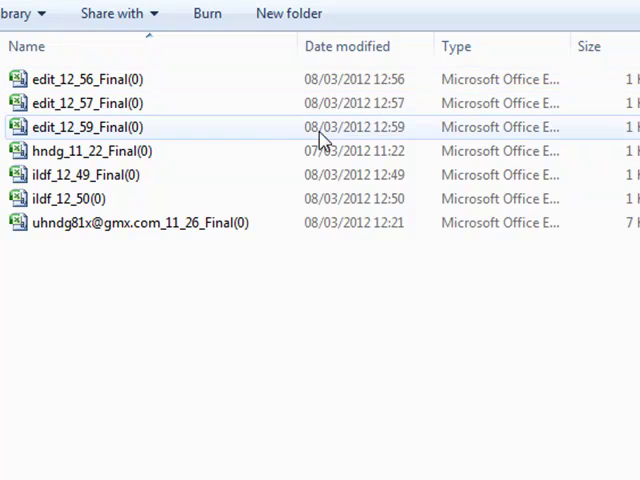
Sort the saved CSV folder by Date modified so edit_12_59_Final(0) is first
{"action": "left_click", "coordinate": [346, 46]}
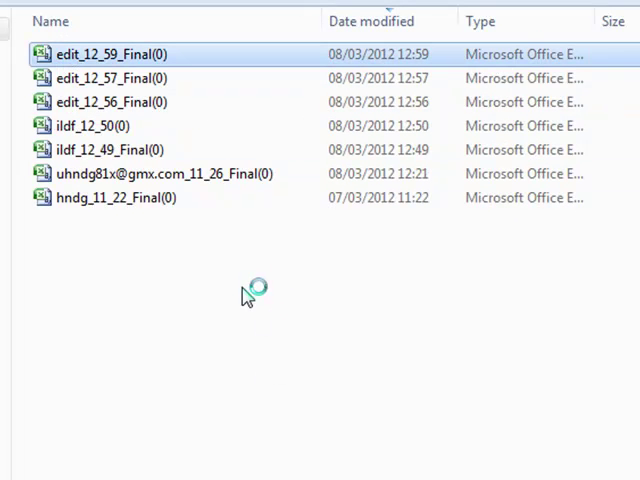
{"action": "double_click", "coordinate": [108, 54]}
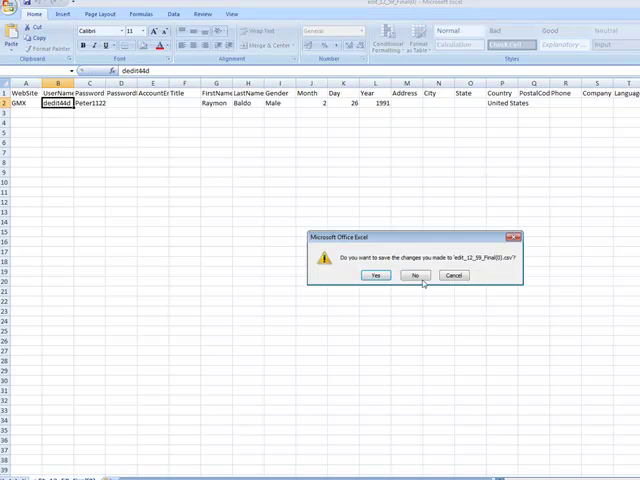
{"action": "left_click", "coordinate": [414, 276]}
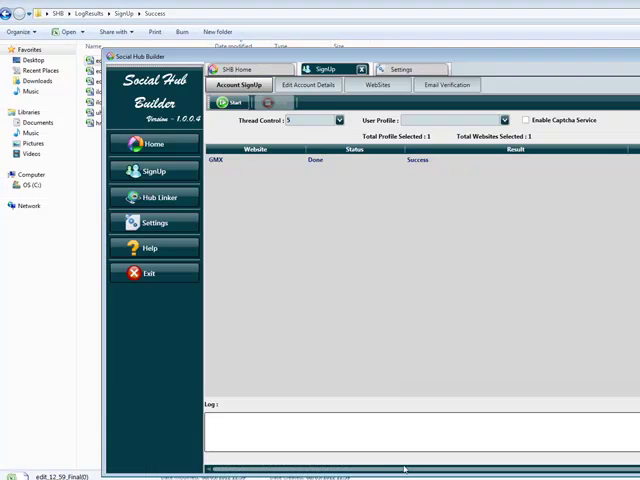
{"action": "left_click", "coordinate": [308, 84]}
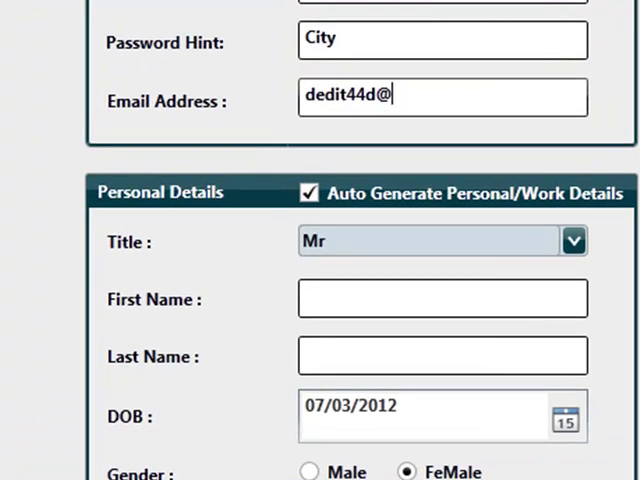
{"action": "type", "text": "gmx.com"}
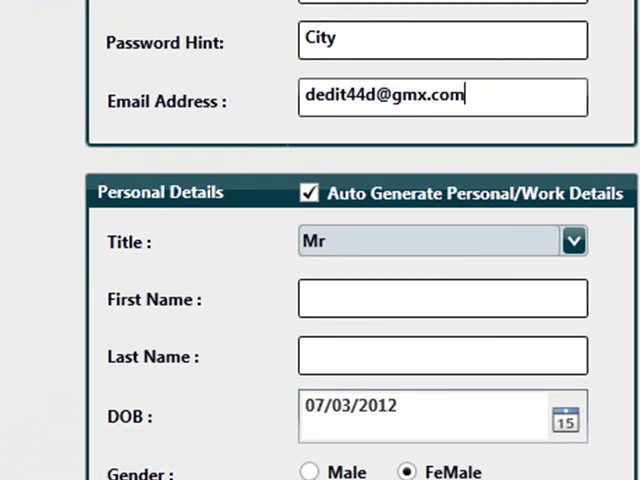
{"action": "mouse_move", "coordinate": [556, 256]}
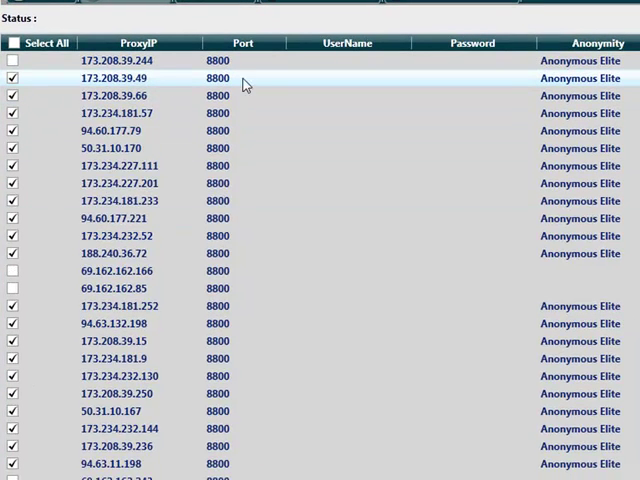
{"action": "mouse_move", "coordinate": [64, 88]}
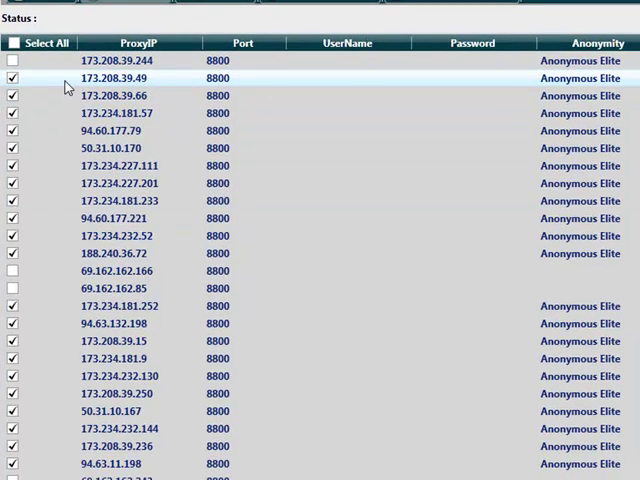
{"action": "left_click", "coordinate": [12, 44]}
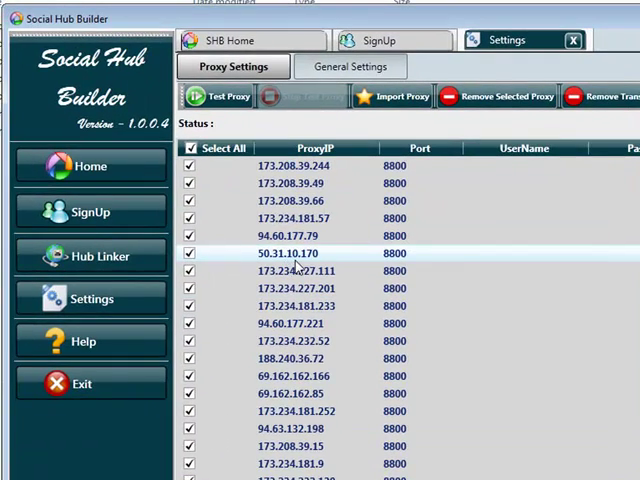
{"action": "left_click", "coordinate": [496, 96]}
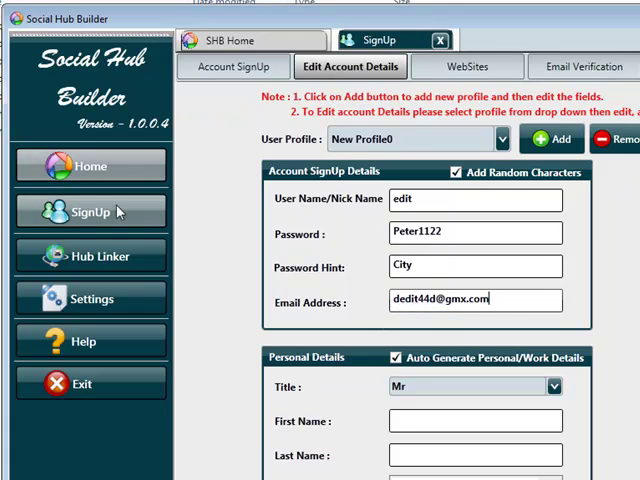
{"action": "mouse_move", "coordinate": [512, 308]}
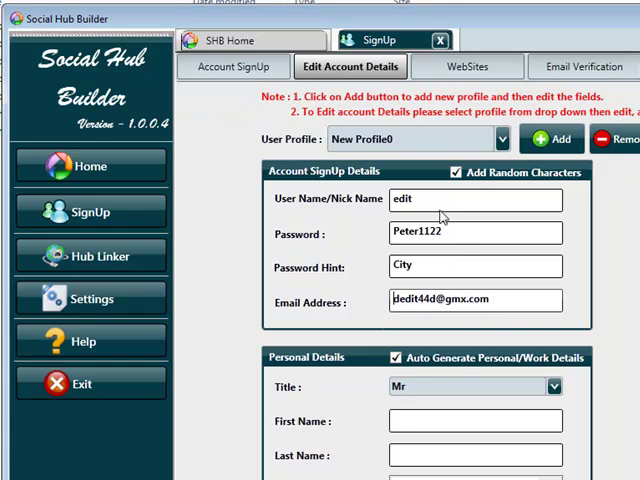
On the WebSites list, untick GMX under Email Accounts and review the ticked Web 2.0 sites
{"action": "left_click", "coordinate": [464, 66]}
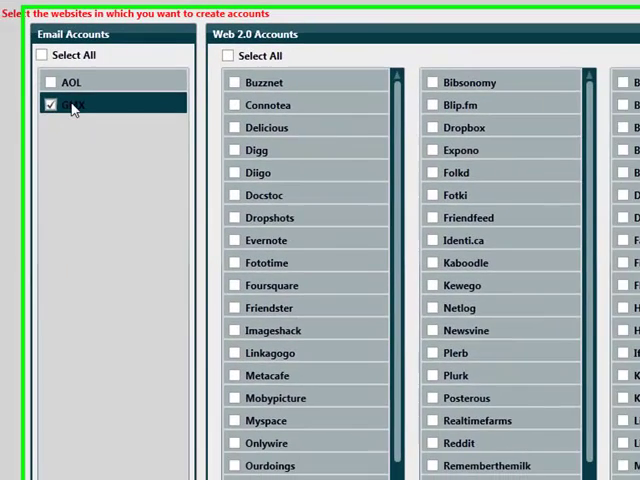
{"action": "left_click", "coordinate": [224, 56]}
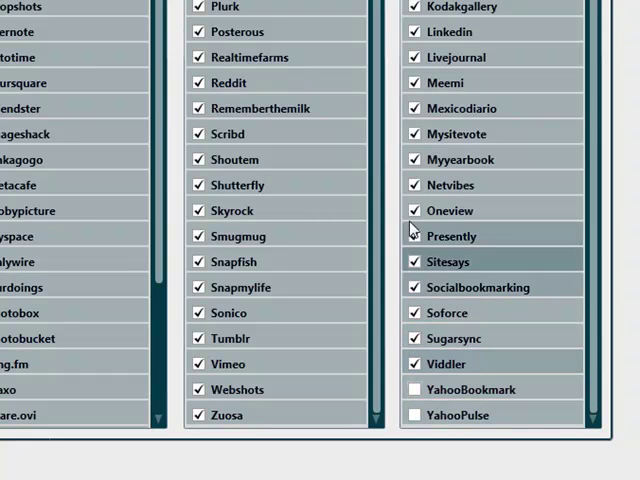
{"action": "scroll", "scroll_direction": "down", "scroll_amount": 3}
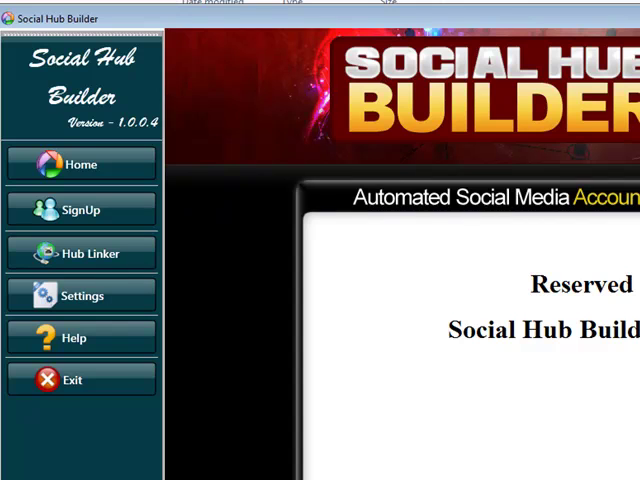
Review the General Settings captcha options for Decaptcha and Death By Captcha via SignUp and Settings
{"action": "left_click", "coordinate": [80, 208]}
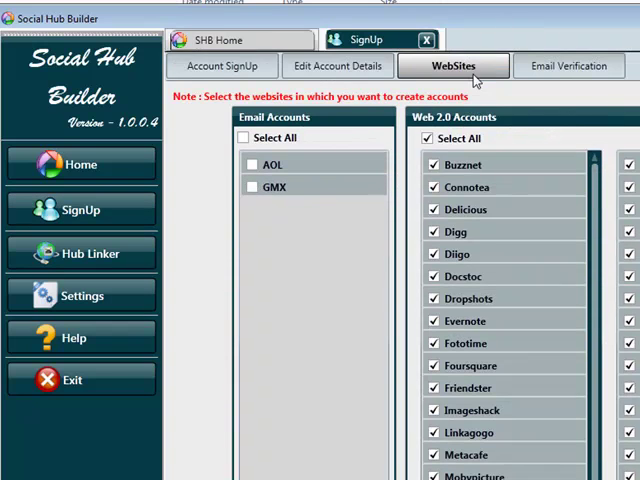
{"action": "left_click", "coordinate": [336, 64]}
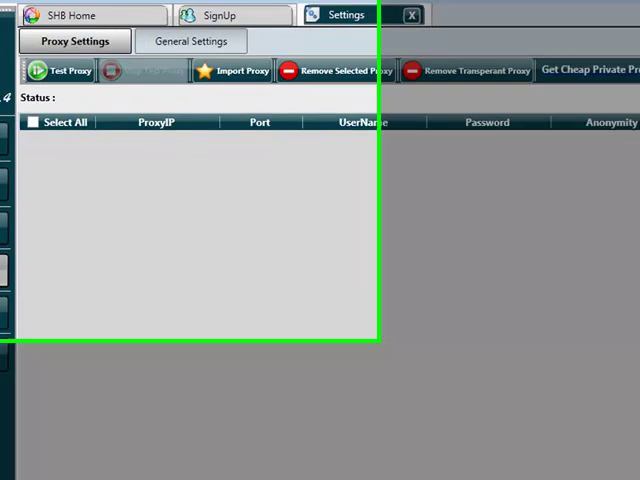
{"action": "left_click", "coordinate": [190, 40]}
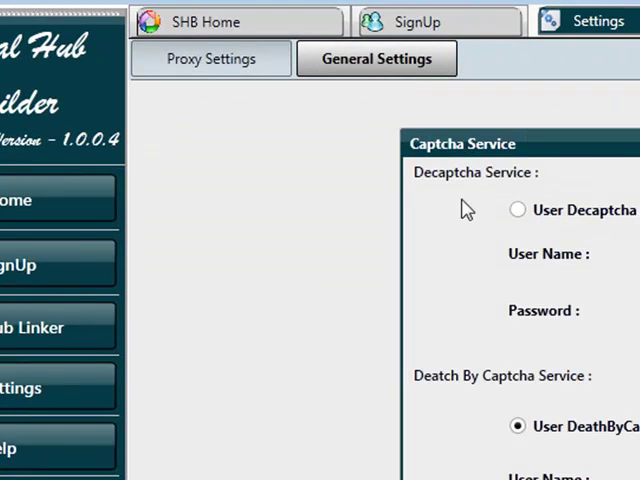
{"action": "mouse_move", "coordinate": [308, 128]}
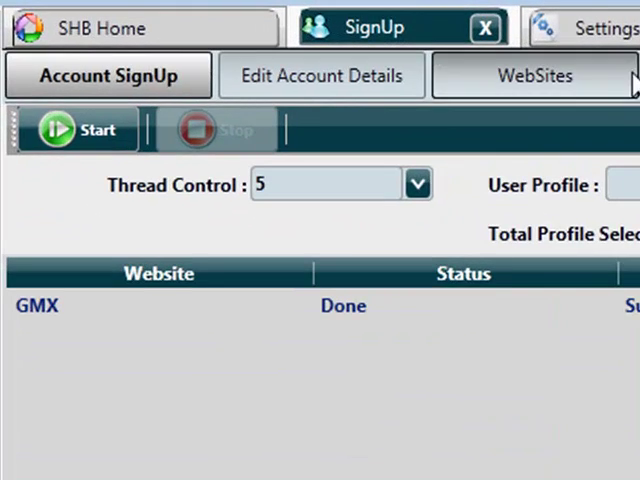
Set Thread Control to 15 and start account creation for one profile on 88 websites
{"action": "left_click", "coordinate": [570, 28]}
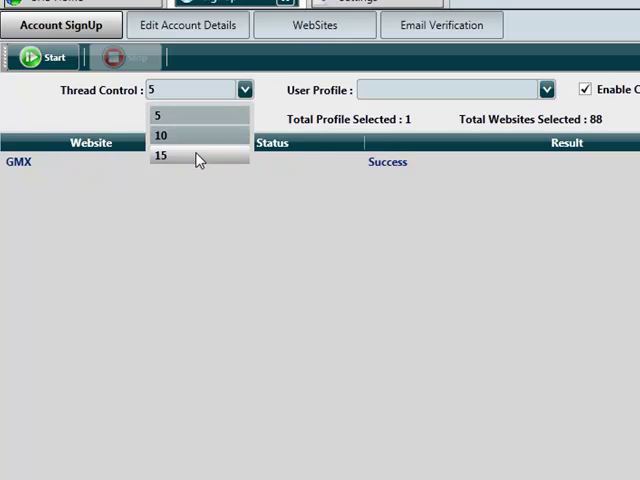
{"action": "left_click", "coordinate": [160, 158]}
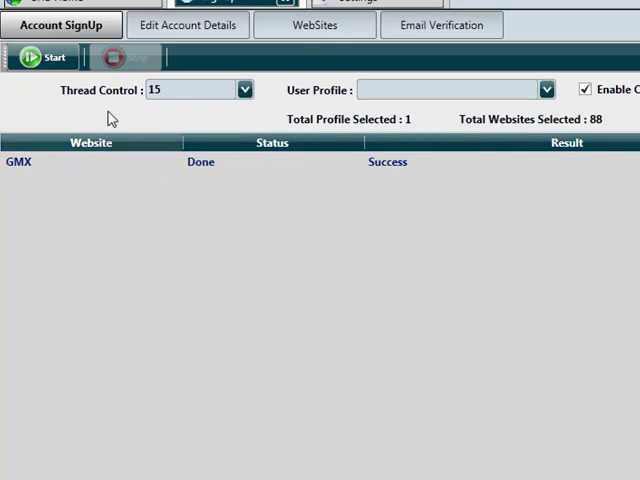
{"action": "left_click", "coordinate": [44, 56]}
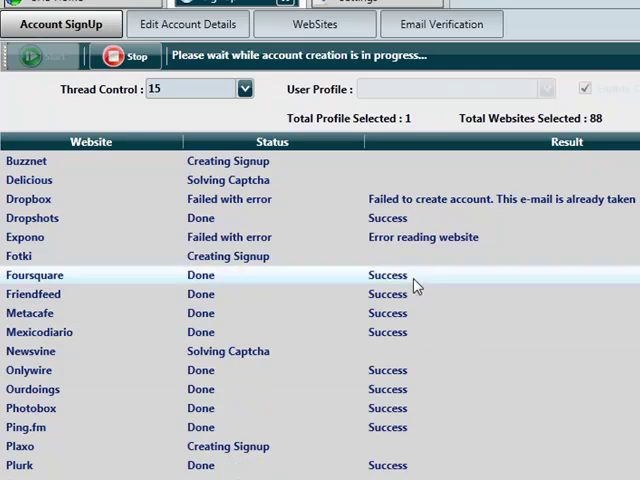
{"action": "mouse_move", "coordinate": [592, 388]}
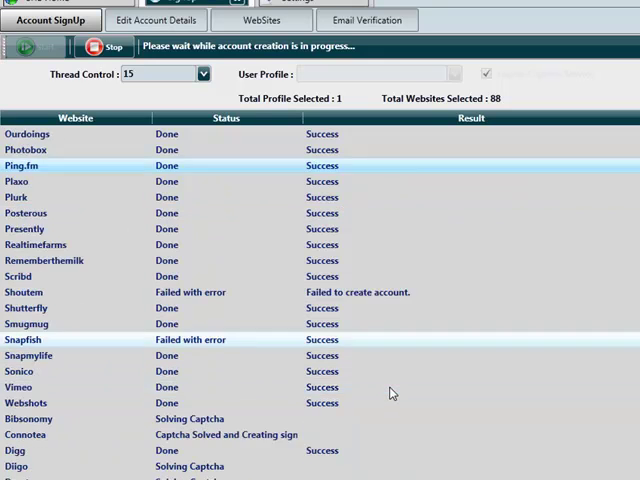
Scroll the Account SignUp results to watch successes, captcha errors and failures down to Soforce and Tumblr
{"action": "scroll", "scroll_direction": "down", "scroll_amount": 3}
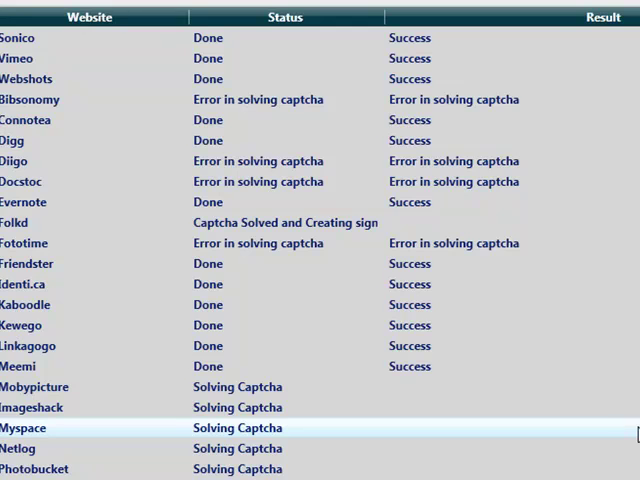
{"action": "scroll", "scroll_direction": "down", "scroll_amount": 3}
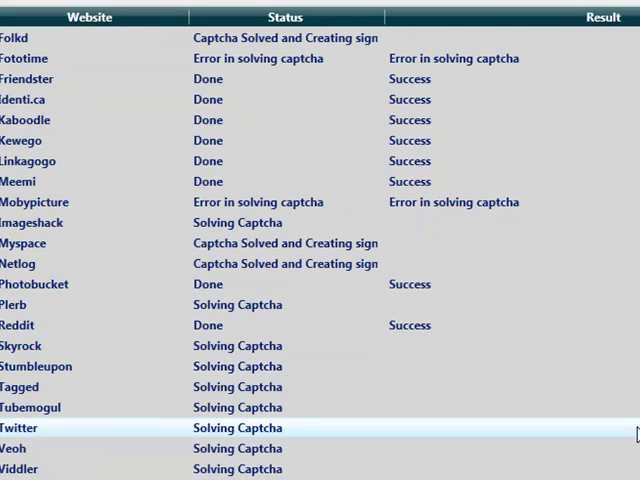
{"action": "scroll", "scroll_direction": "down", "scroll_amount": 3}
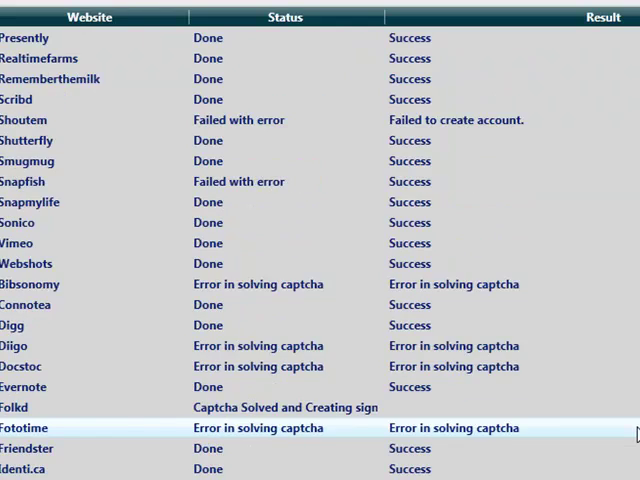
{"action": "scroll", "scroll_direction": "down", "scroll_amount": 3}
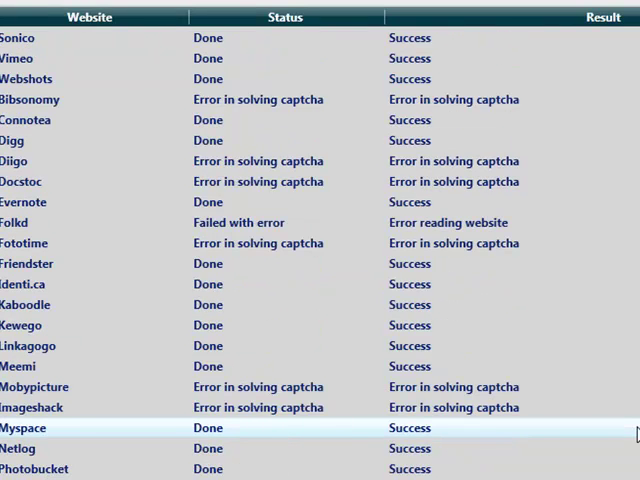
{"action": "scroll", "scroll_direction": "down", "scroll_amount": 3}
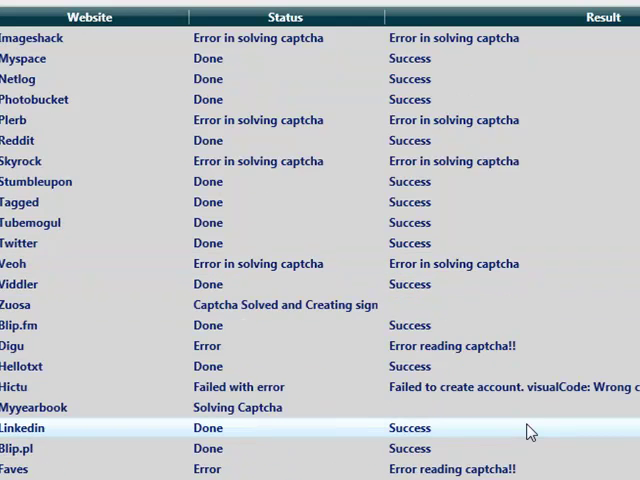
{"action": "scroll", "scroll_direction": "down", "scroll_amount": 3}
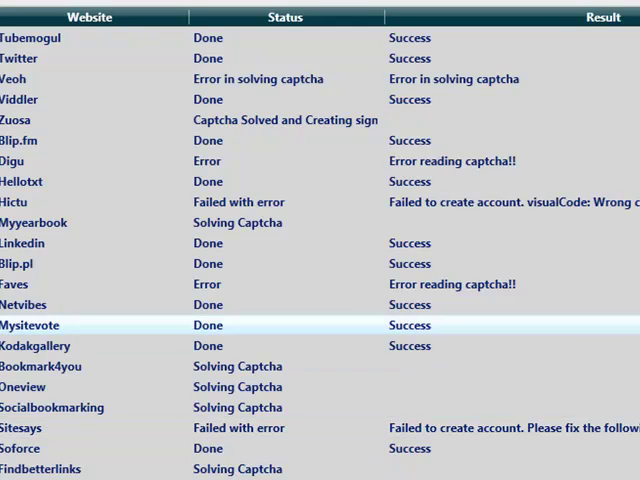
{"action": "scroll", "scroll_direction": "down", "scroll_amount": 3}
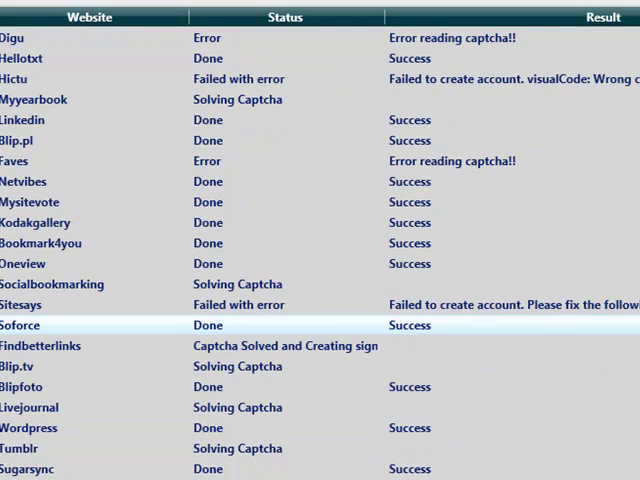
Keep scrolling the results until the run finishes with Wordpress, Tumblr and Sugarsync marked Success
{"action": "scroll", "scroll_direction": "down", "scroll_amount": 3}
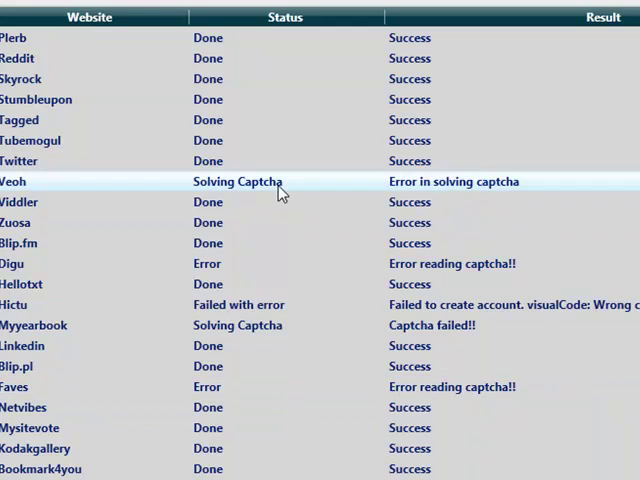
{"action": "scroll", "scroll_direction": "down", "scroll_amount": 3}
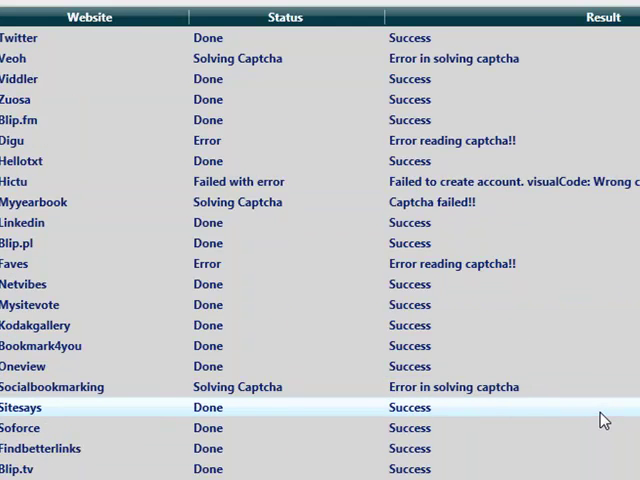
{"action": "scroll", "scroll_direction": "down", "scroll_amount": 3}
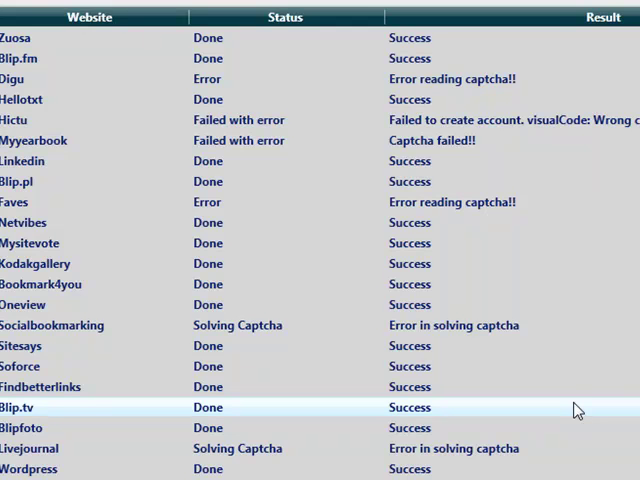
{"action": "scroll", "scroll_direction": "down", "scroll_amount": 3}
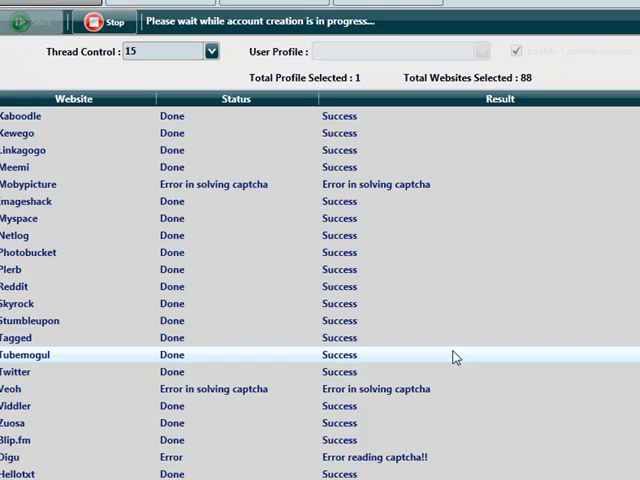
{"action": "scroll", "scroll_direction": "down", "scroll_amount": 3}
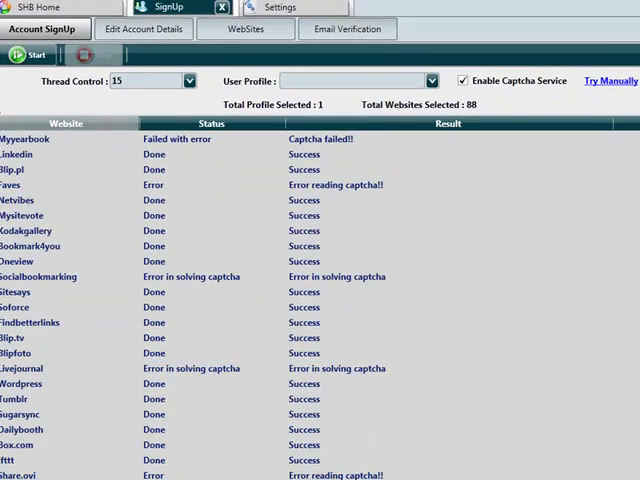
Answer the failed captcha manually with the words 'curses picale' and submit it
{"action": "left_click", "coordinate": [28, 56]}
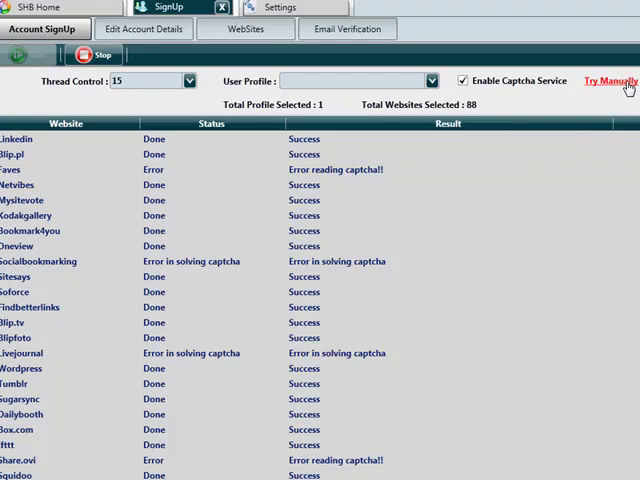
{"action": "left_click", "coordinate": [608, 80]}
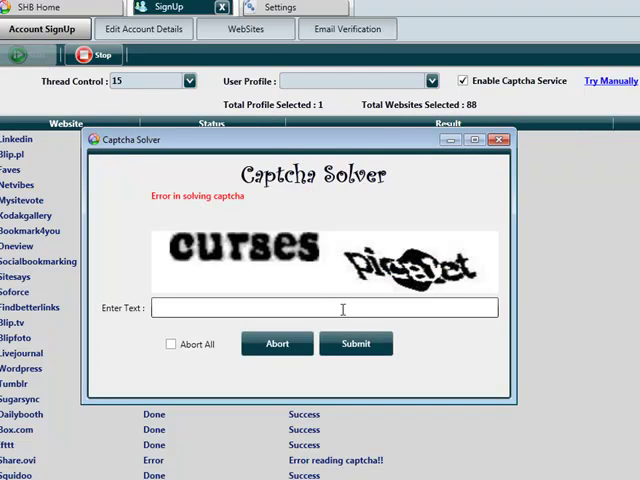
{"action": "type", "text": "cur"}
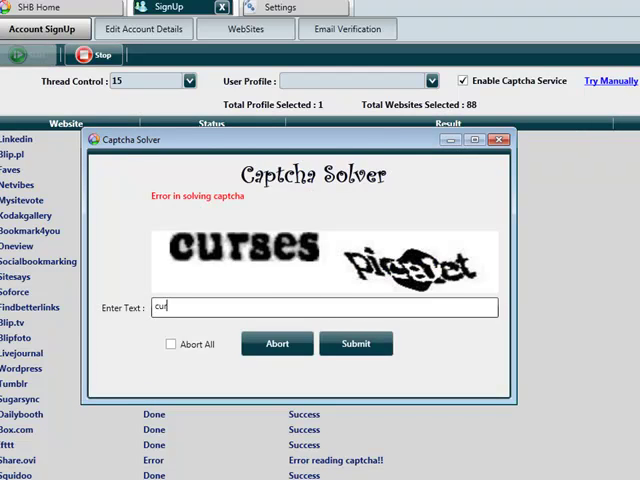
{"action": "type", "text": "ses"}
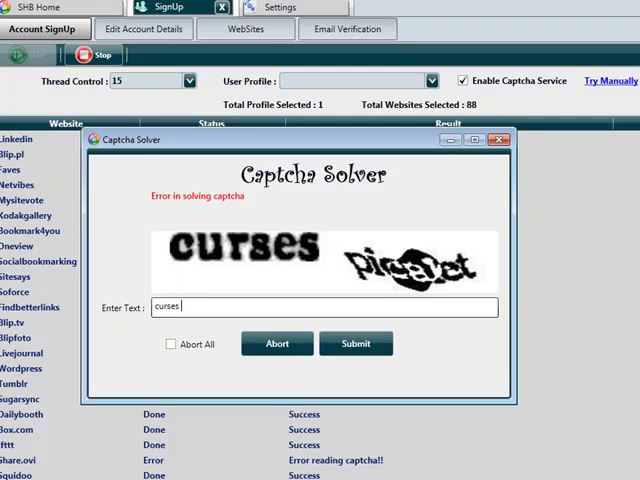
{"action": "type", "text": "pic"}
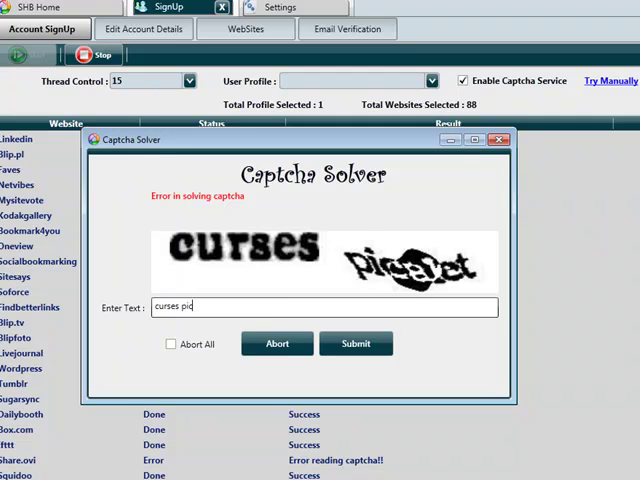
{"action": "type", "text": "a"}
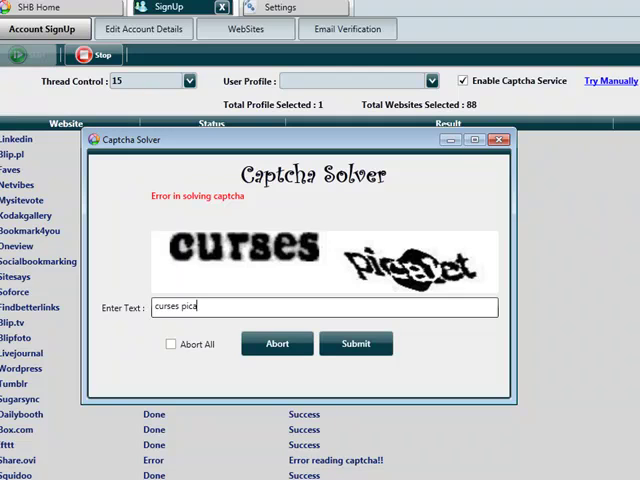
{"action": "type", "text": "le"}
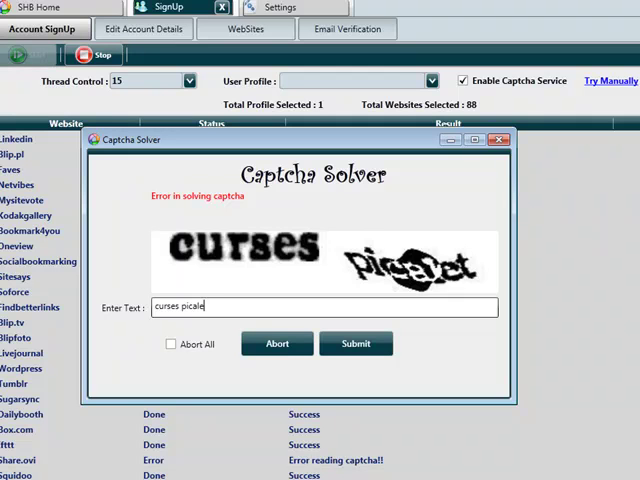
{"action": "left_click", "coordinate": [356, 344]}
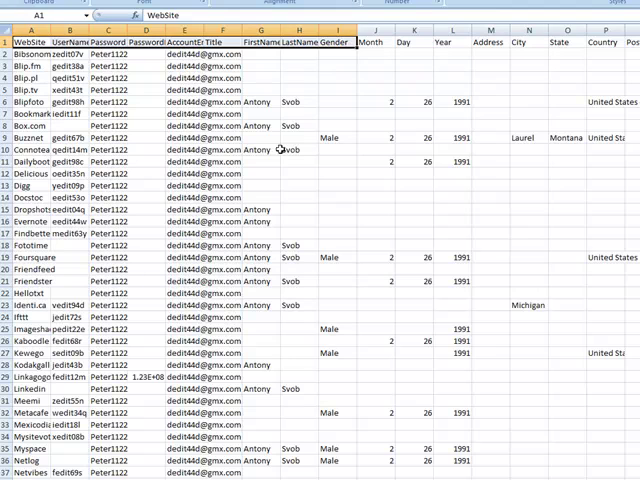
Scroll down through the exported accounts workbook to review every website's credentials
{"action": "scroll", "scroll_direction": "down", "scroll_amount": 3}
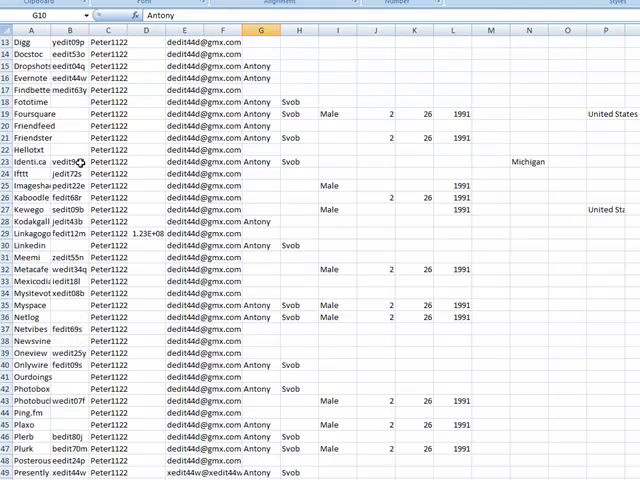
{"action": "scroll", "scroll_direction": "down", "scroll_amount": 3}
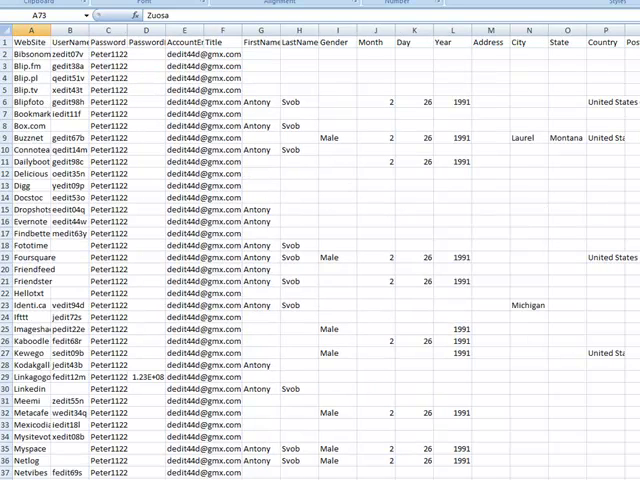
{"action": "mouse_move", "coordinate": [56, 232]}
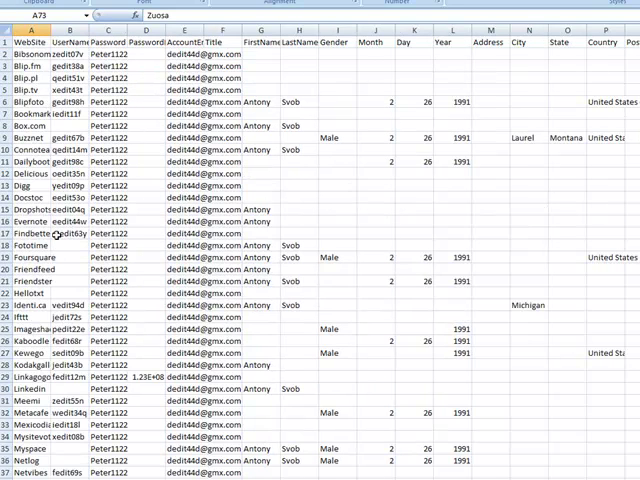
{"action": "scroll", "scroll_direction": "down", "scroll_amount": 3}
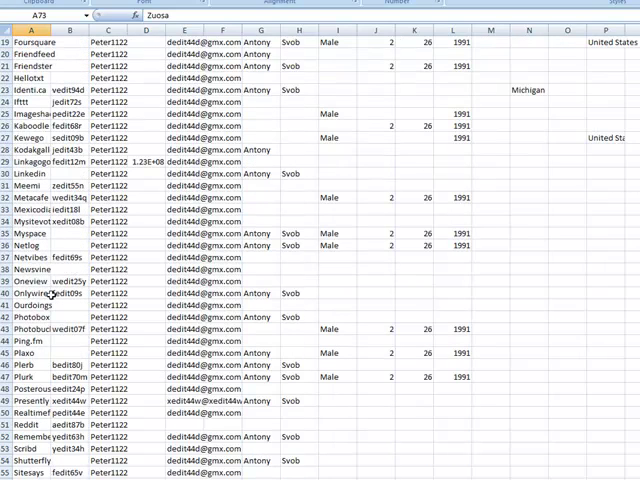
{"action": "scroll", "scroll_direction": "down", "scroll_amount": 3}
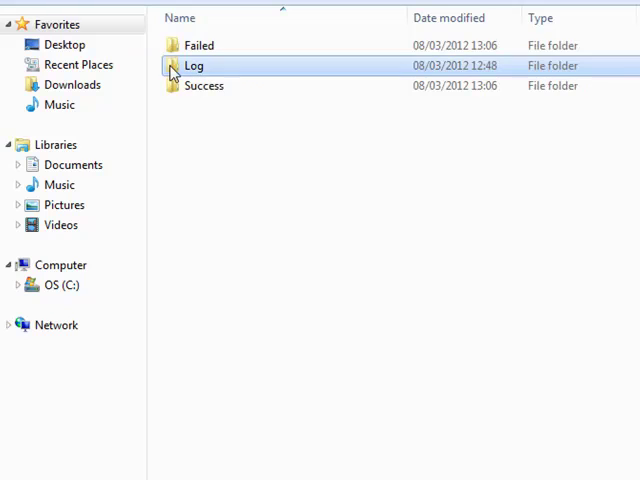
{"action": "double_click", "coordinate": [194, 64]}
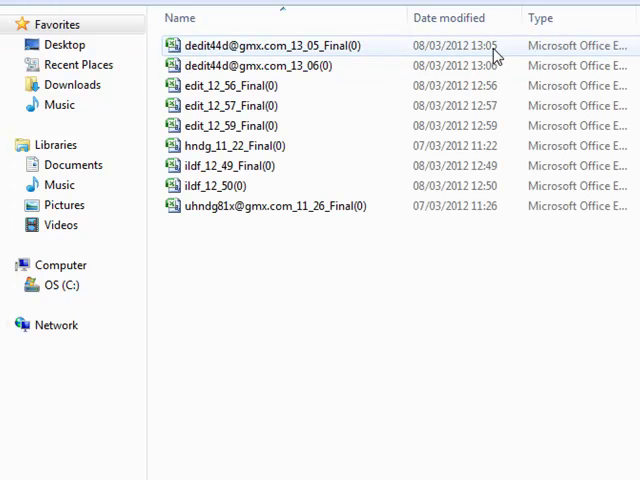
{"action": "left_click", "coordinate": [448, 16]}
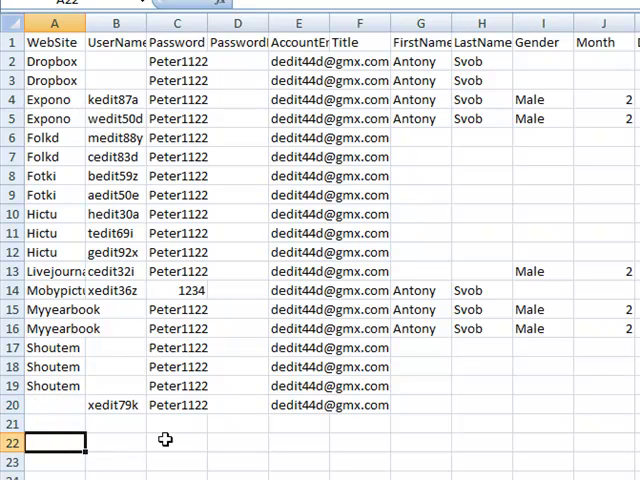
{"action": "mouse_move", "coordinate": [70, 148]}
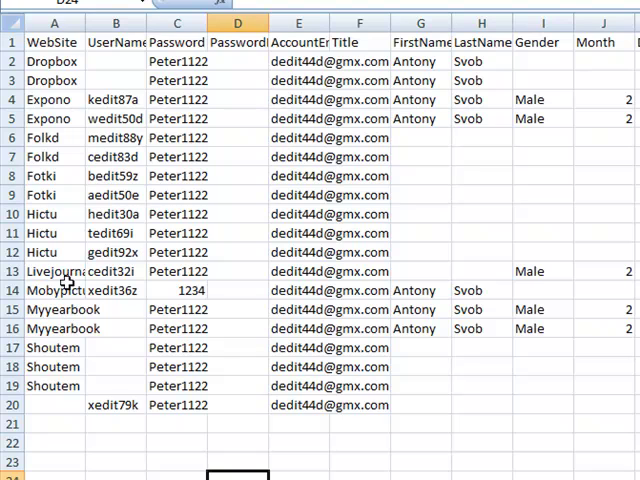
{"action": "left_click", "coordinate": [52, 272]}
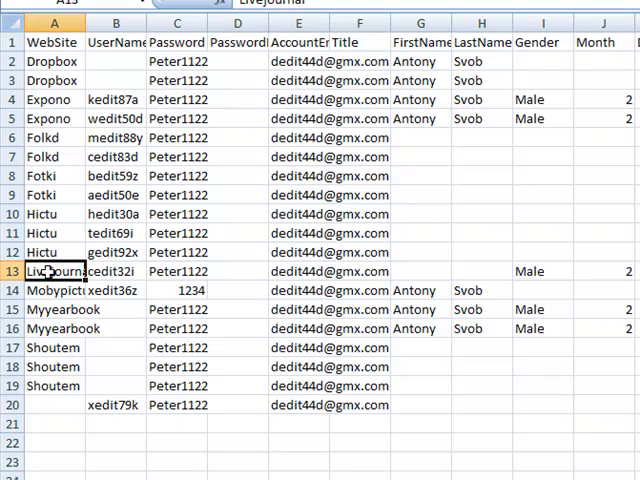
{"action": "mouse_move", "coordinate": [296, 194]}
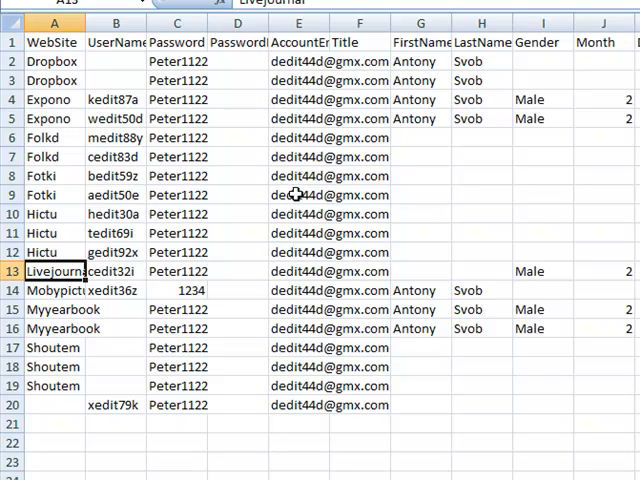
{"action": "mouse_move", "coordinate": [104, 252]}
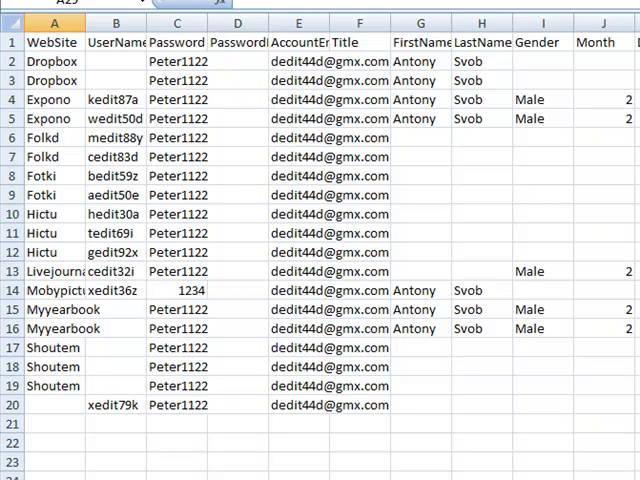
{"action": "left_click", "coordinate": [54, 404]}
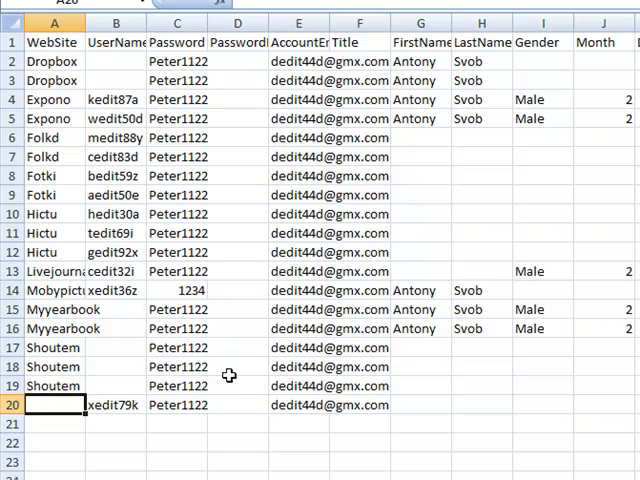
{"action": "mouse_move", "coordinate": [308, 376]}
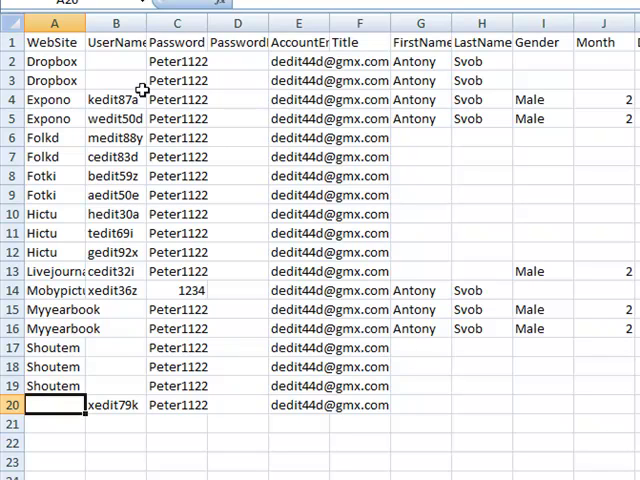
{"action": "left_click_drag", "start_coordinate": [116, 100], "coordinate": [116, 272]}
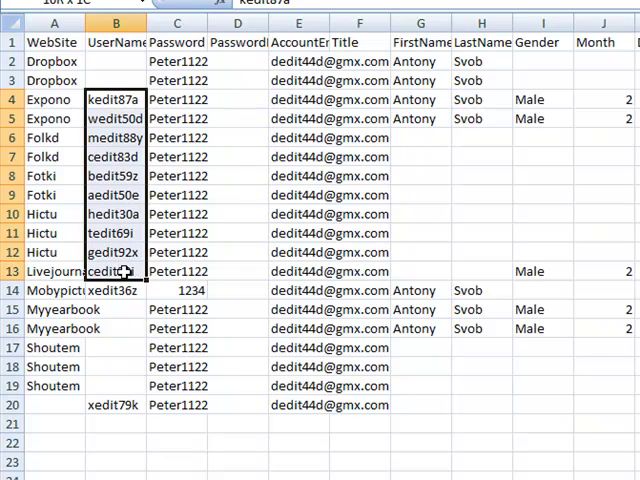
{"action": "left_click", "coordinate": [112, 100]}
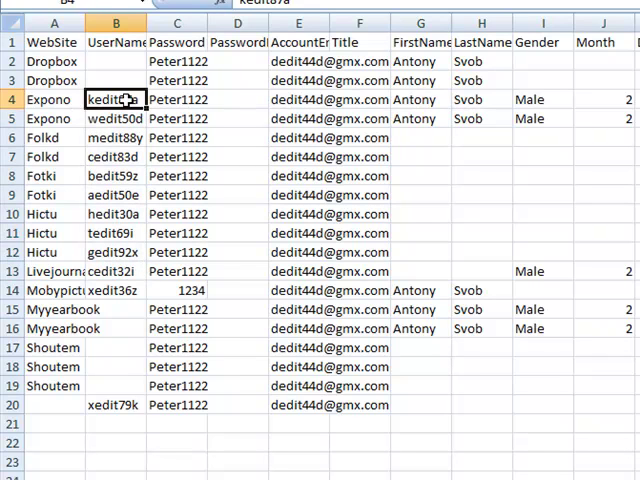
{"action": "left_click_drag", "start_coordinate": [112, 100], "coordinate": [112, 176]}
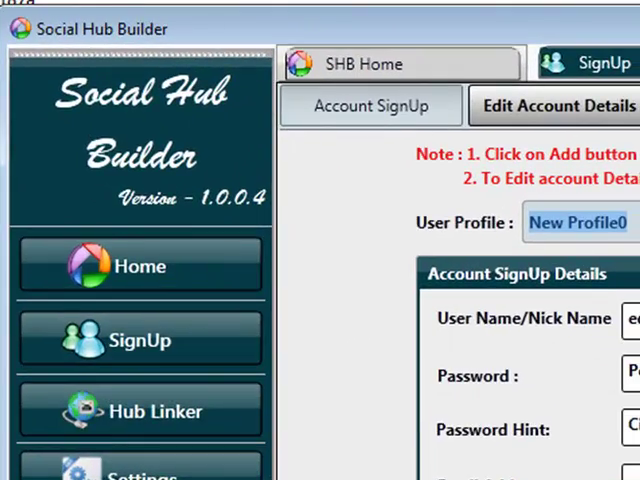
Bring up the SignUp tab's Account SignUp form for New Profile0
{"action": "left_click", "coordinate": [394, 8]}
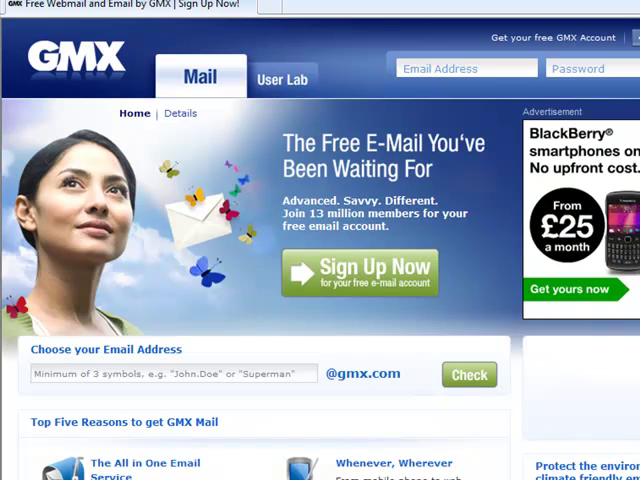
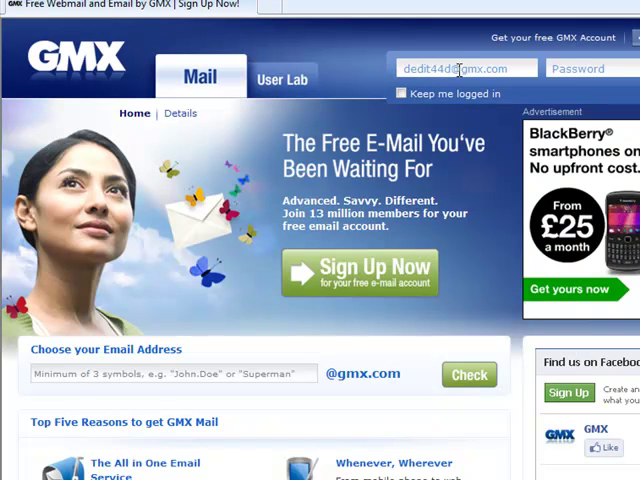
{"action": "left_click", "coordinate": [596, 68]}
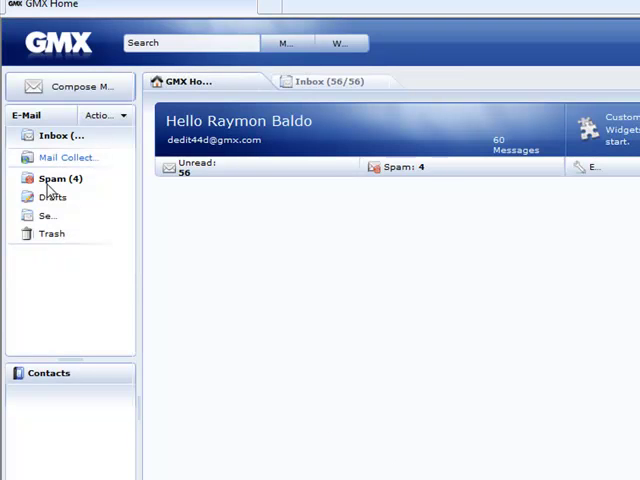
{"action": "left_click", "coordinate": [58, 178]}
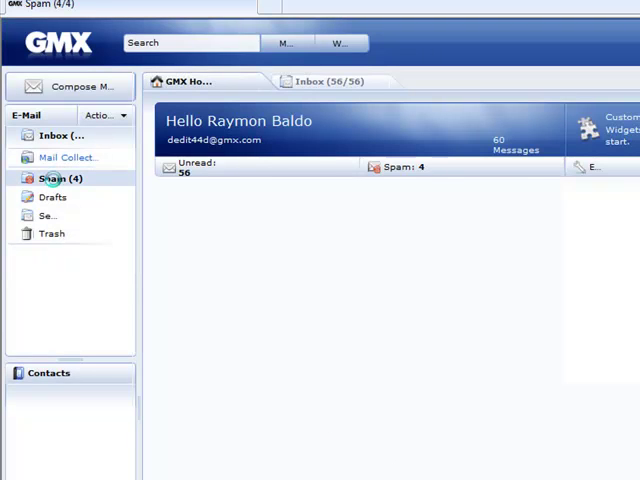
{"action": "left_click", "coordinate": [52, 178]}
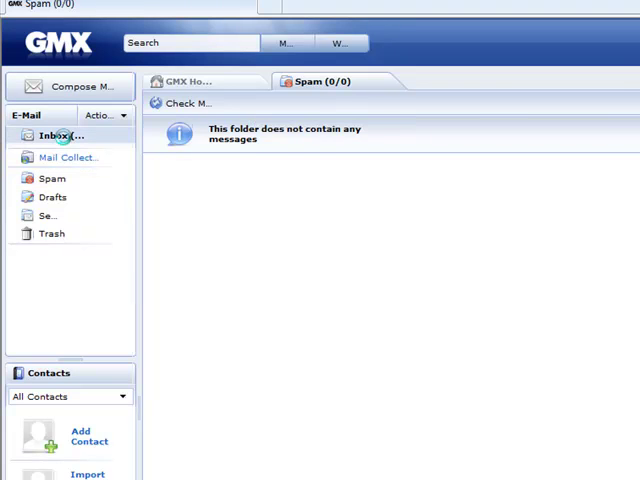
{"action": "left_click", "coordinate": [62, 136]}
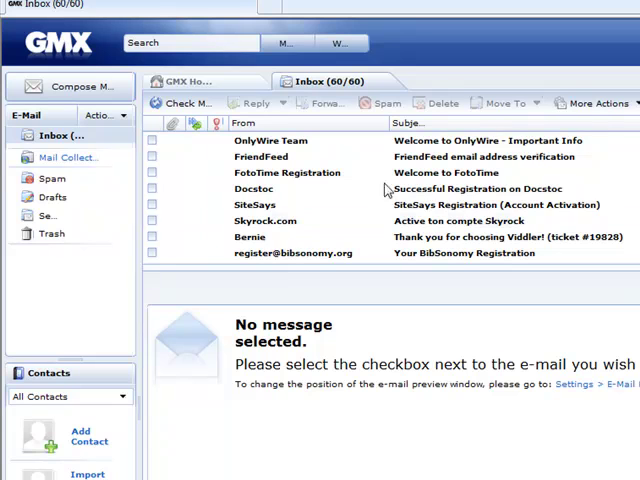
{"action": "mouse_move", "coordinate": [392, 430]}
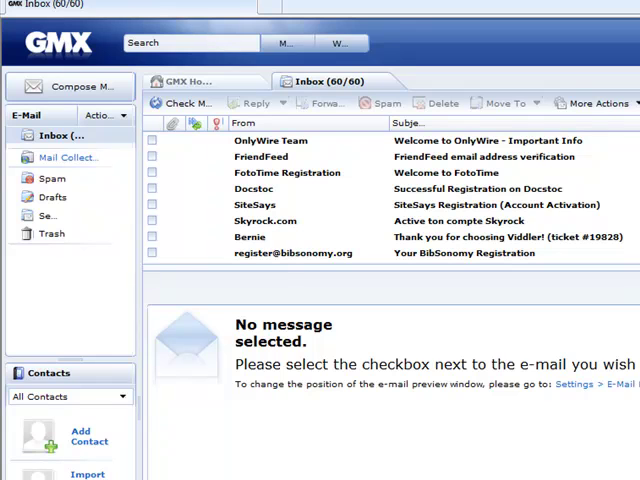
{"action": "mouse_move", "coordinate": [416, 472]}
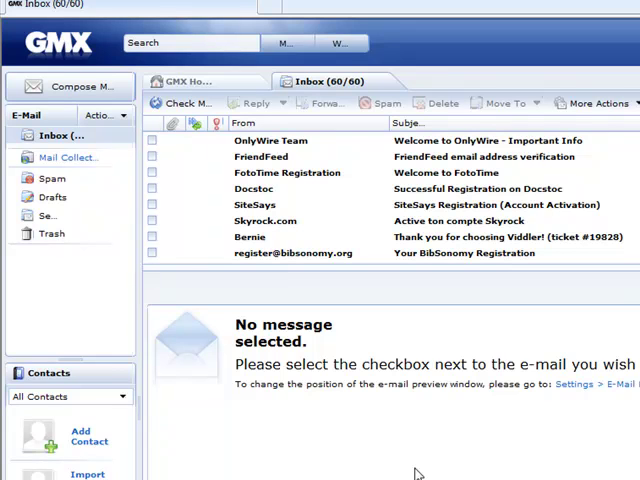
{"action": "mouse_move", "coordinate": [392, 104]}
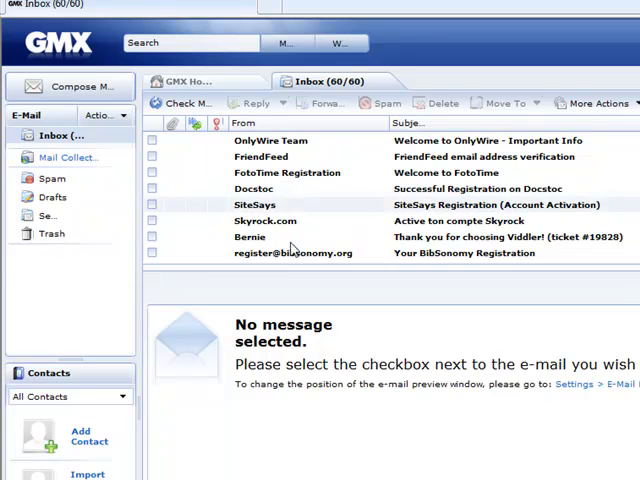
{"action": "mouse_move", "coordinate": [284, 236]}
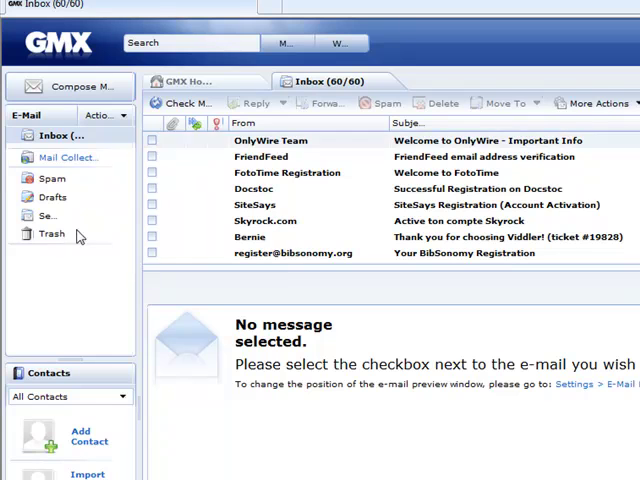
{"action": "mouse_move", "coordinate": [368, 308]}
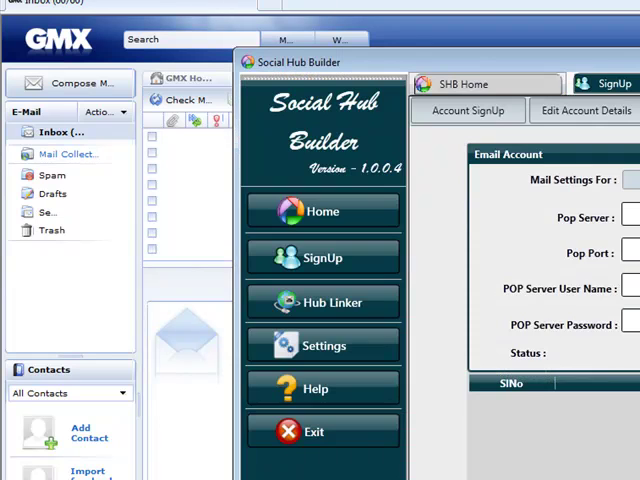
{"action": "mouse_move", "coordinate": [448, 432]}
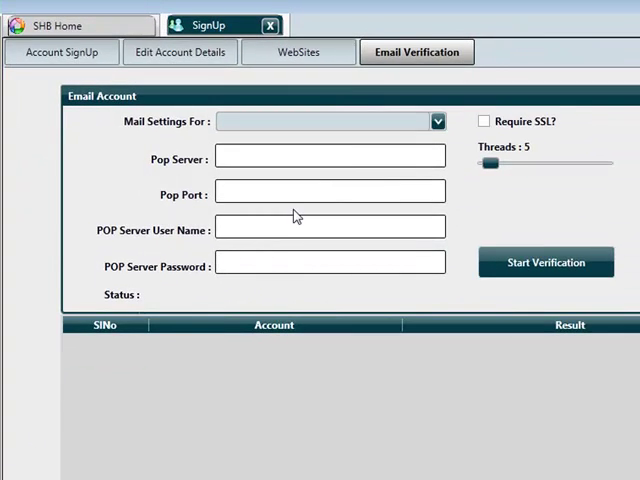
{"action": "mouse_move", "coordinate": [294, 212]}
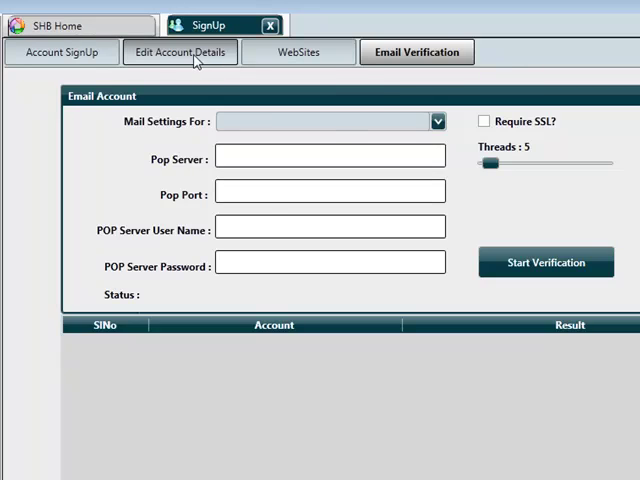
Select GMX mail settings for email verification (pop.gmx.com, port 995, SSL required)
{"action": "left_click", "coordinate": [180, 52]}
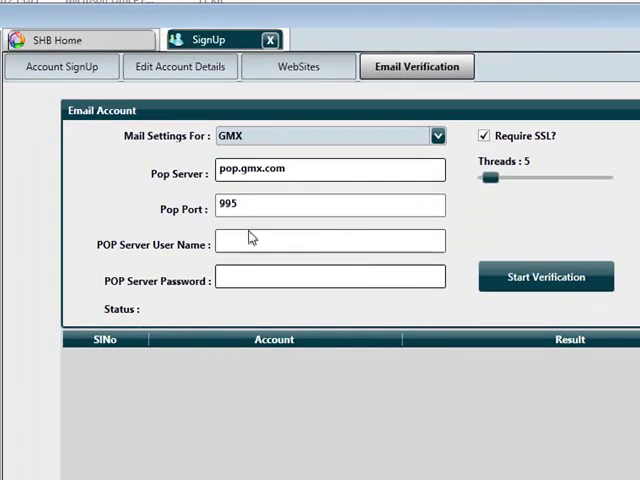
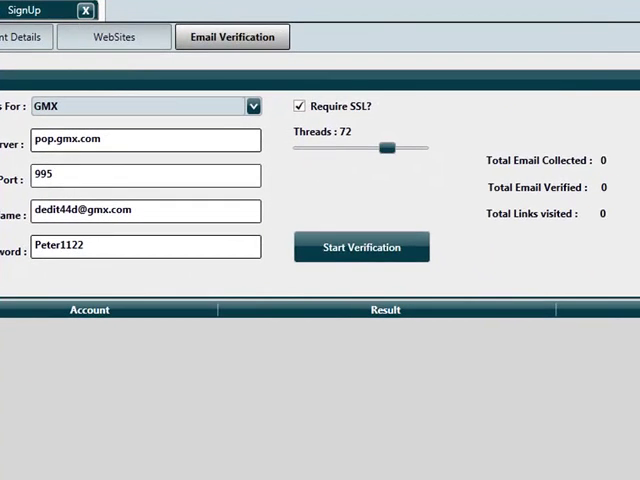
{"action": "left_click", "coordinate": [362, 246]}
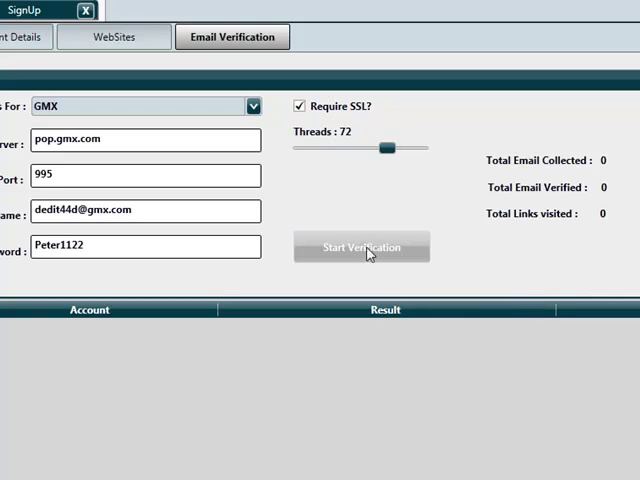
{"action": "left_click", "coordinate": [360, 246]}
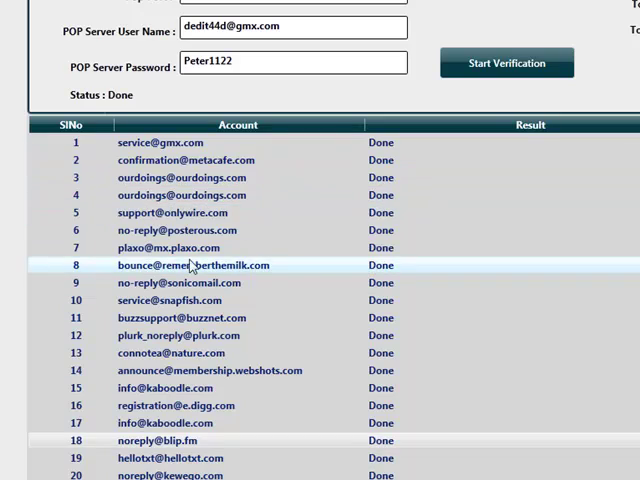
{"action": "scroll", "scroll_direction": "down", "scroll_amount": 3}
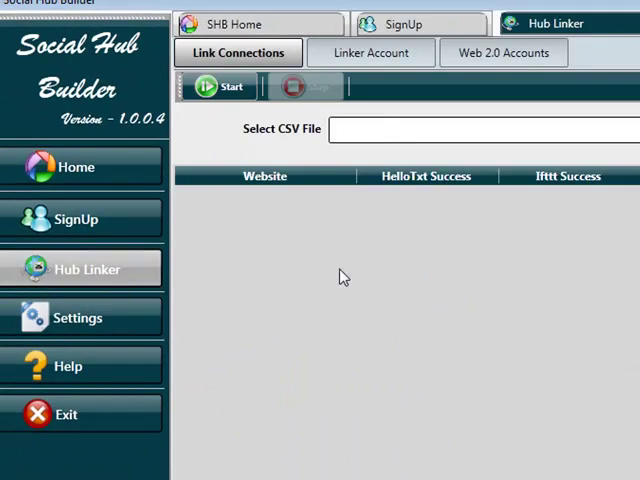
{"action": "left_click", "coordinate": [372, 52]}
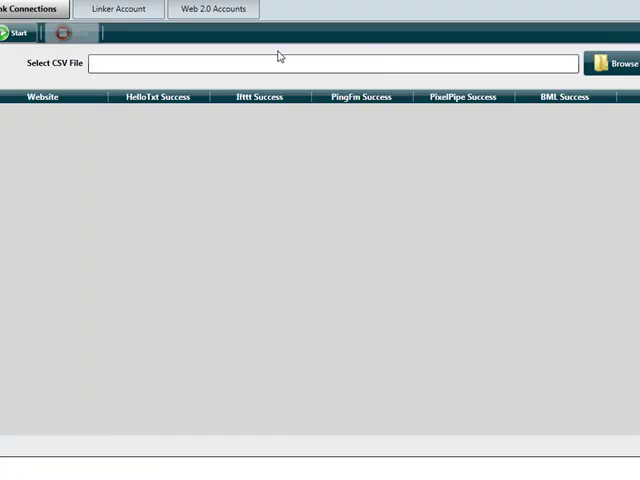
{"action": "left_click", "coordinate": [118, 8]}
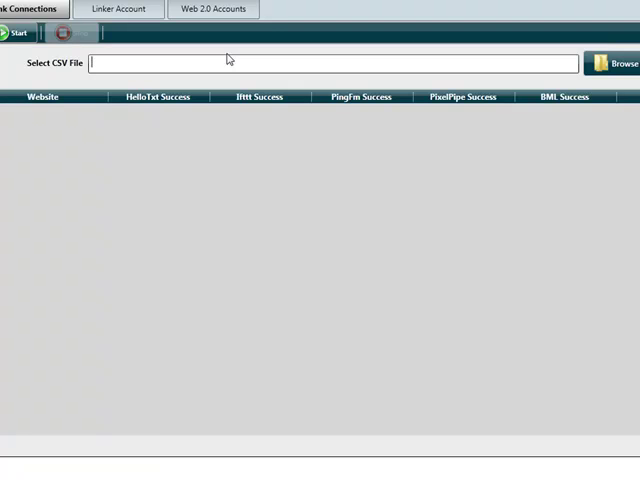
{"action": "mouse_move", "coordinate": [232, 232]}
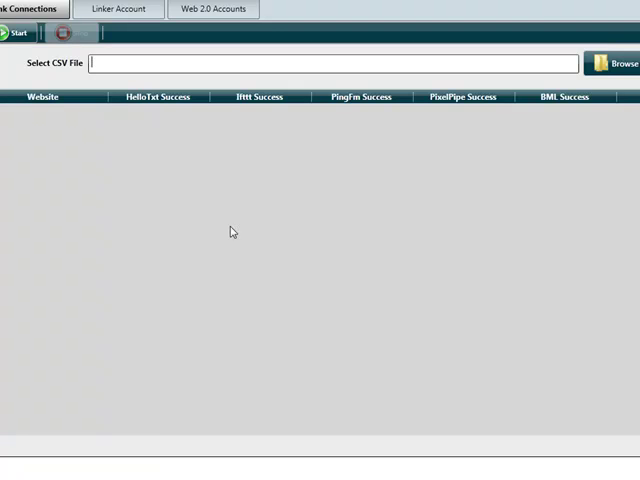